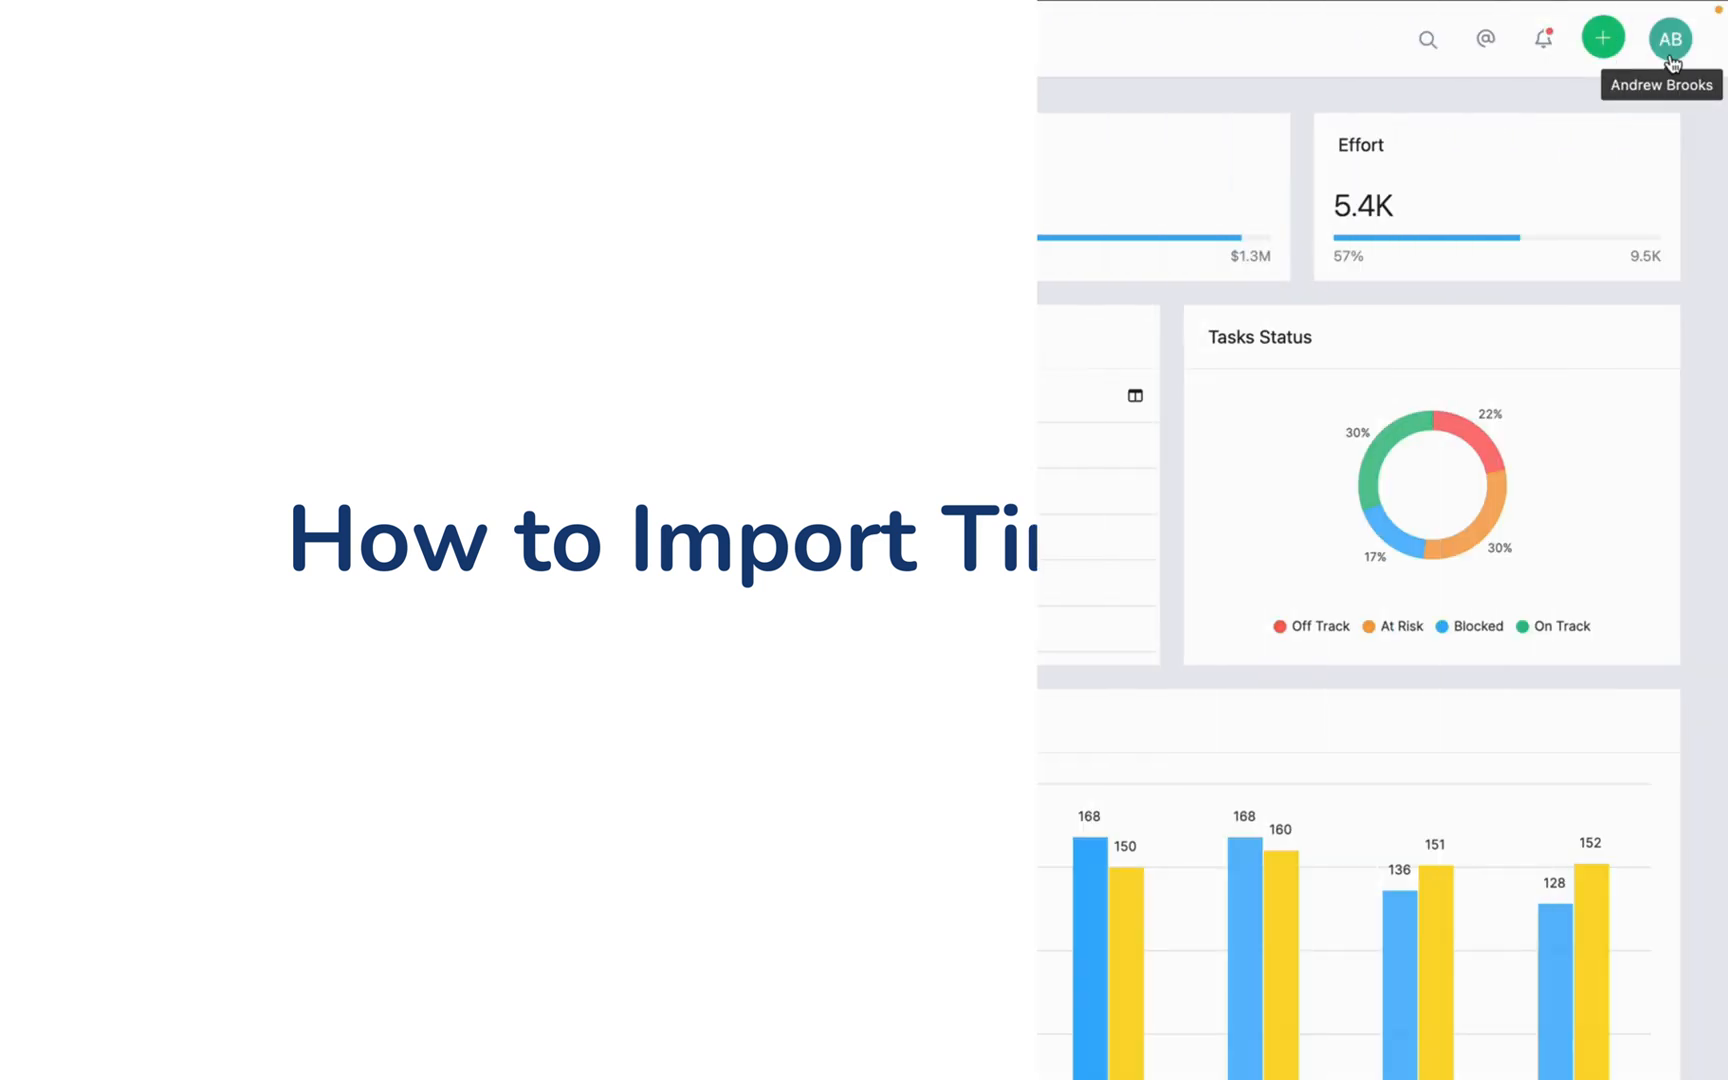
Open the Admin page from the AB avatar menu
left_click(1676, 39)
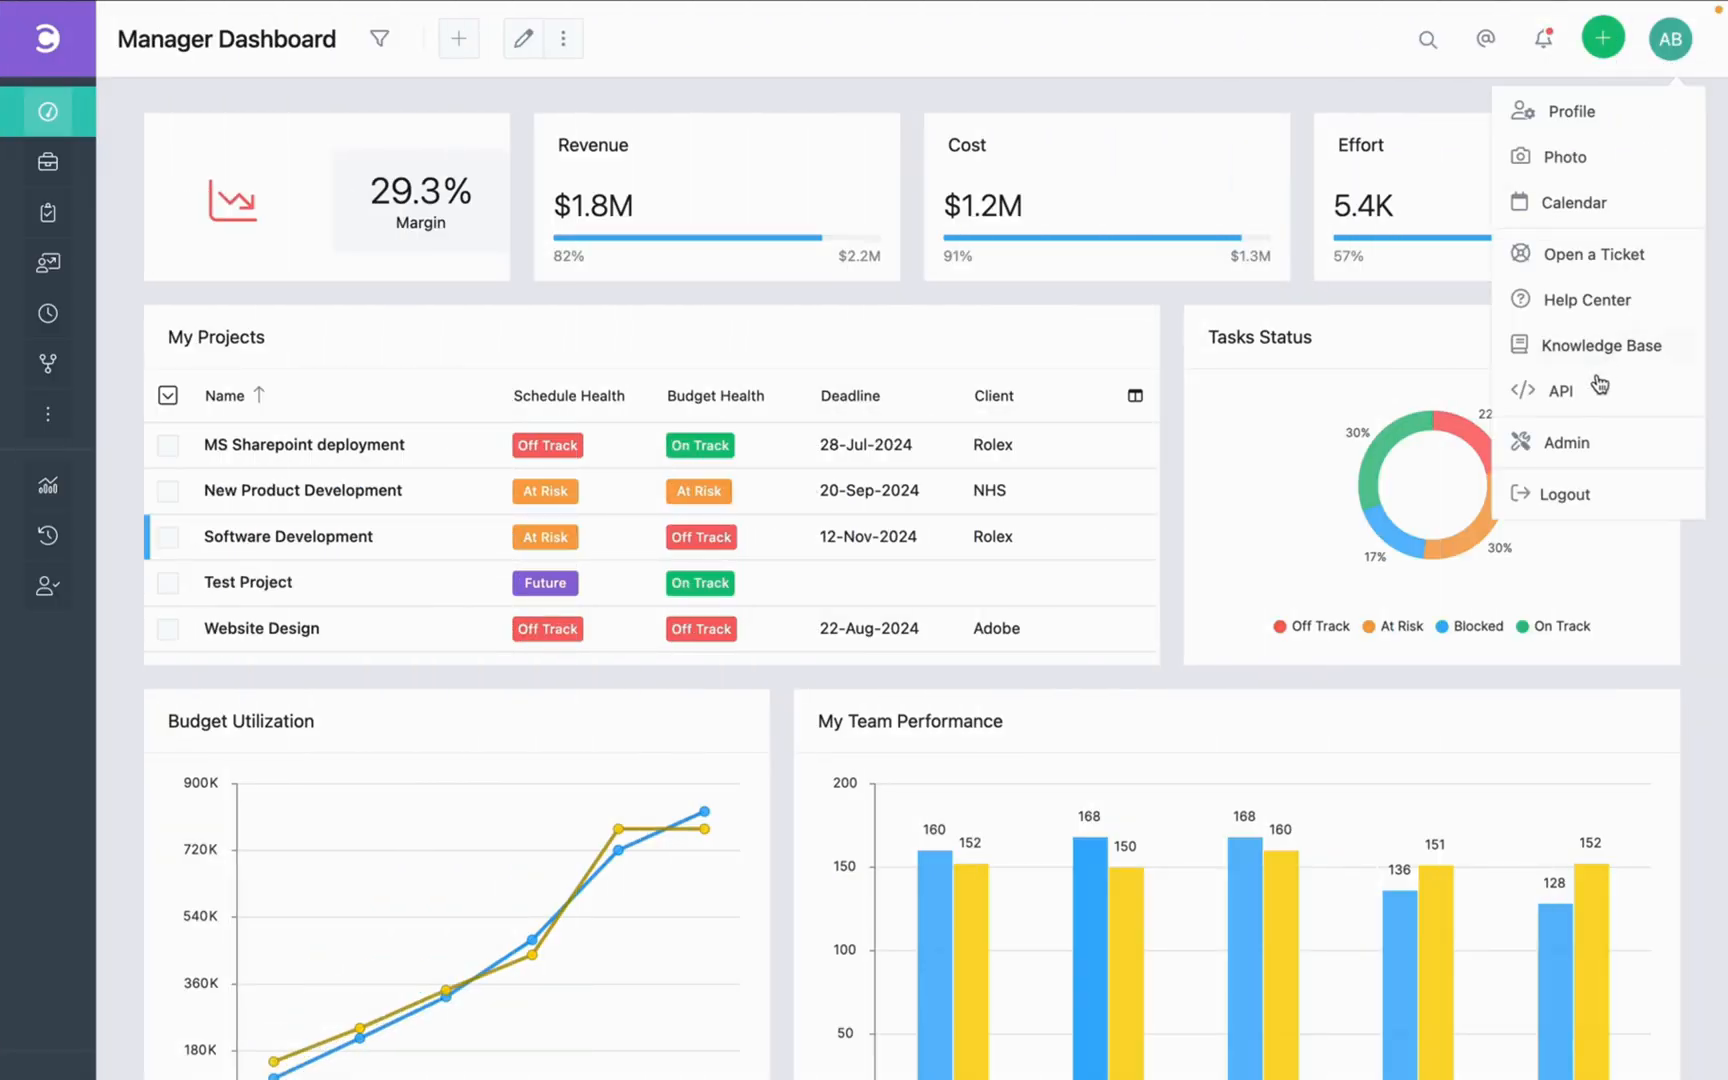
left_click(1566, 442)
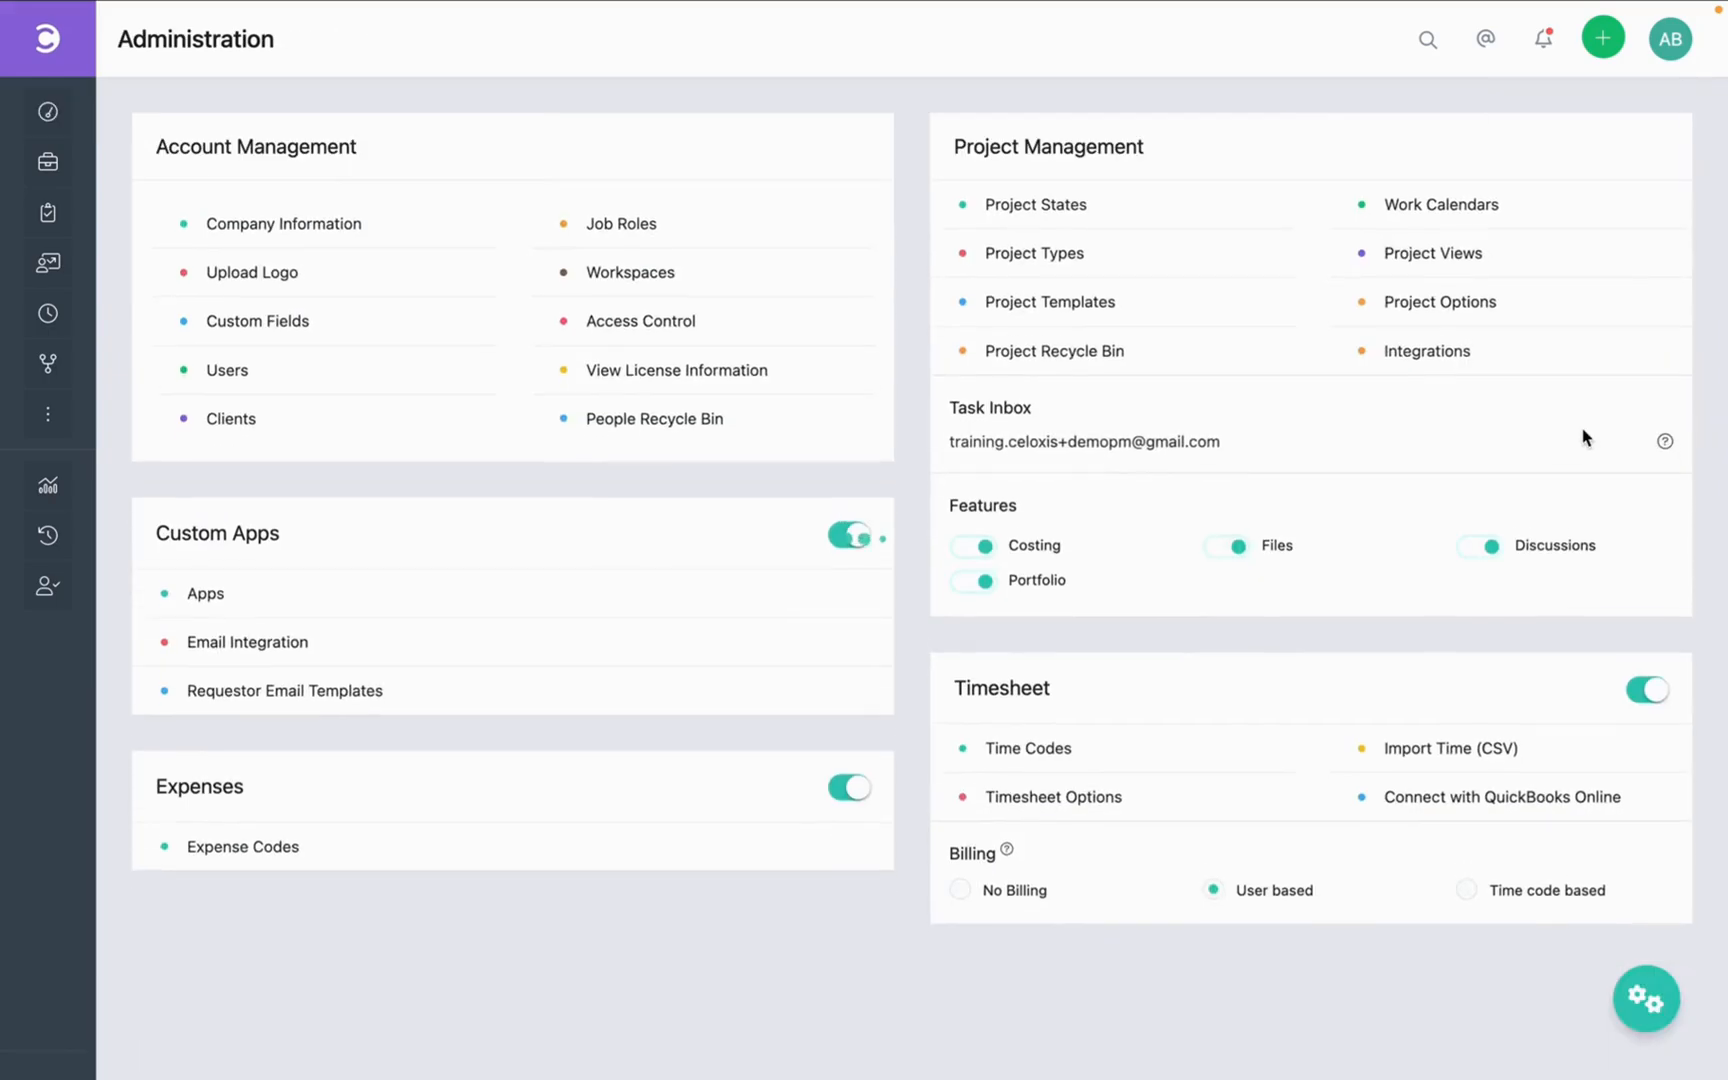
mouse_move(1436, 748)
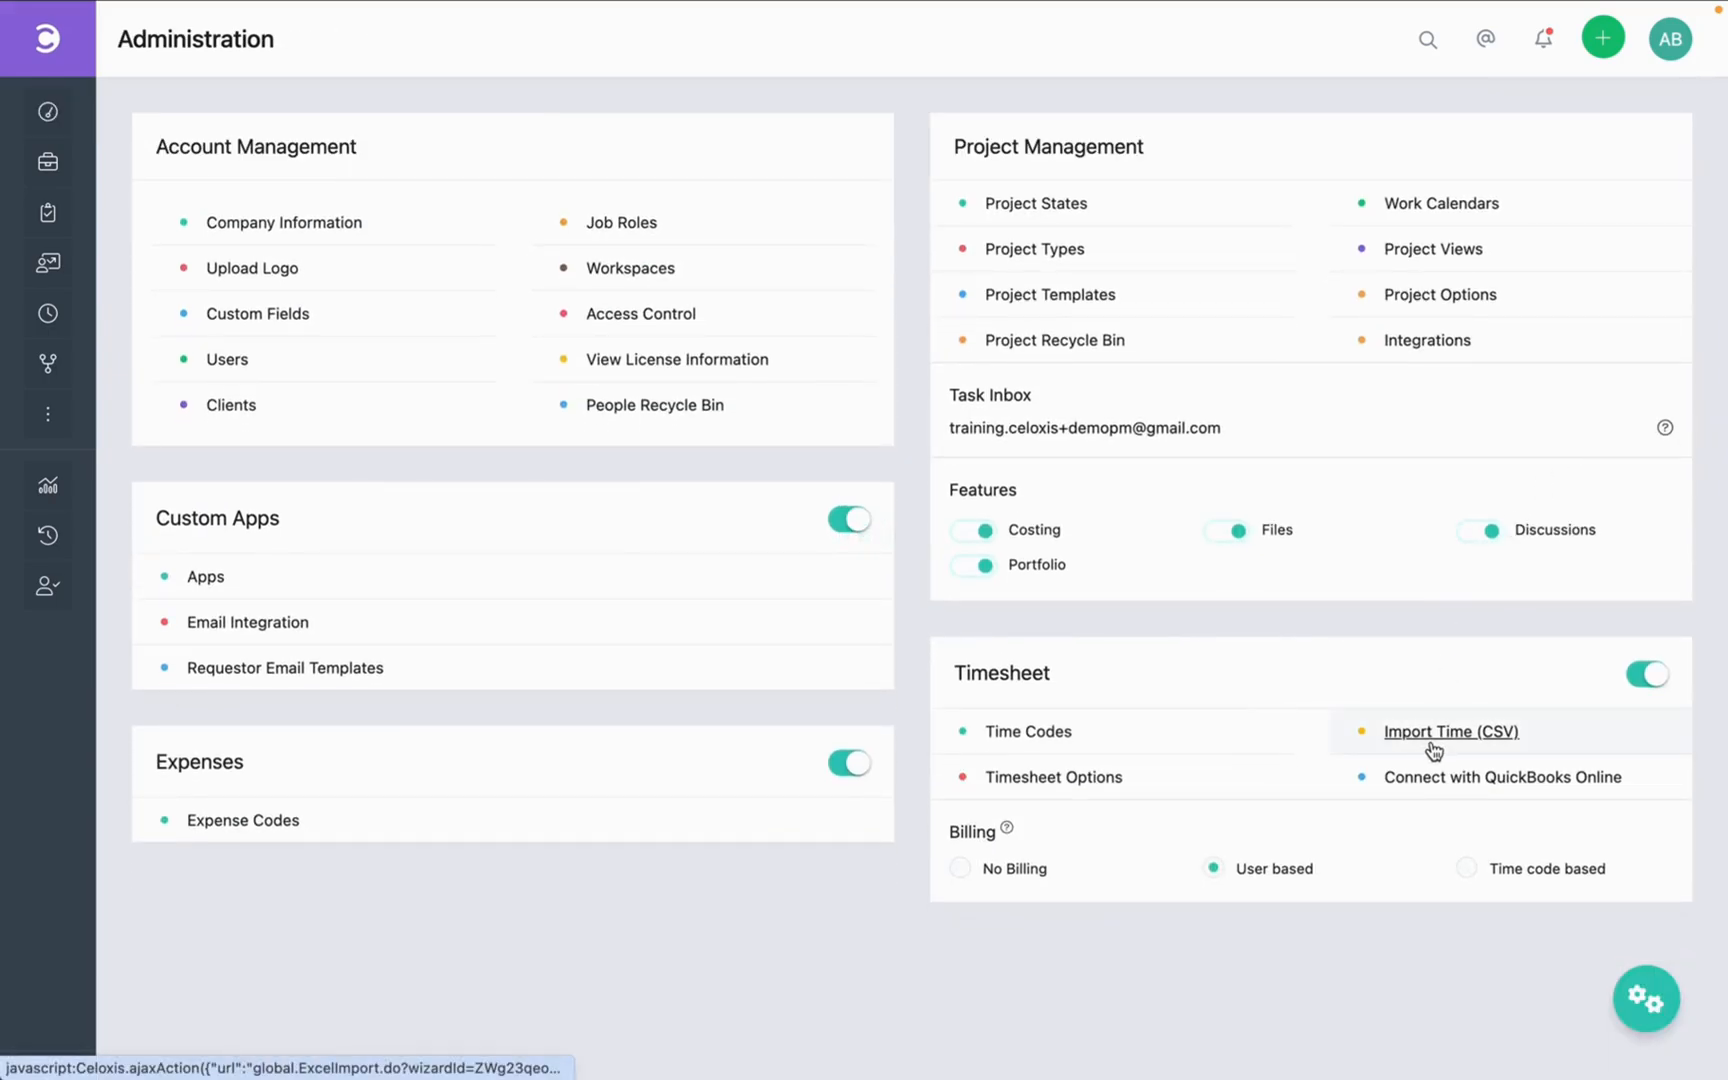
Start the Timesheet CSV time import and attach celoxis_sample_time.csv
left_click(1451, 731)
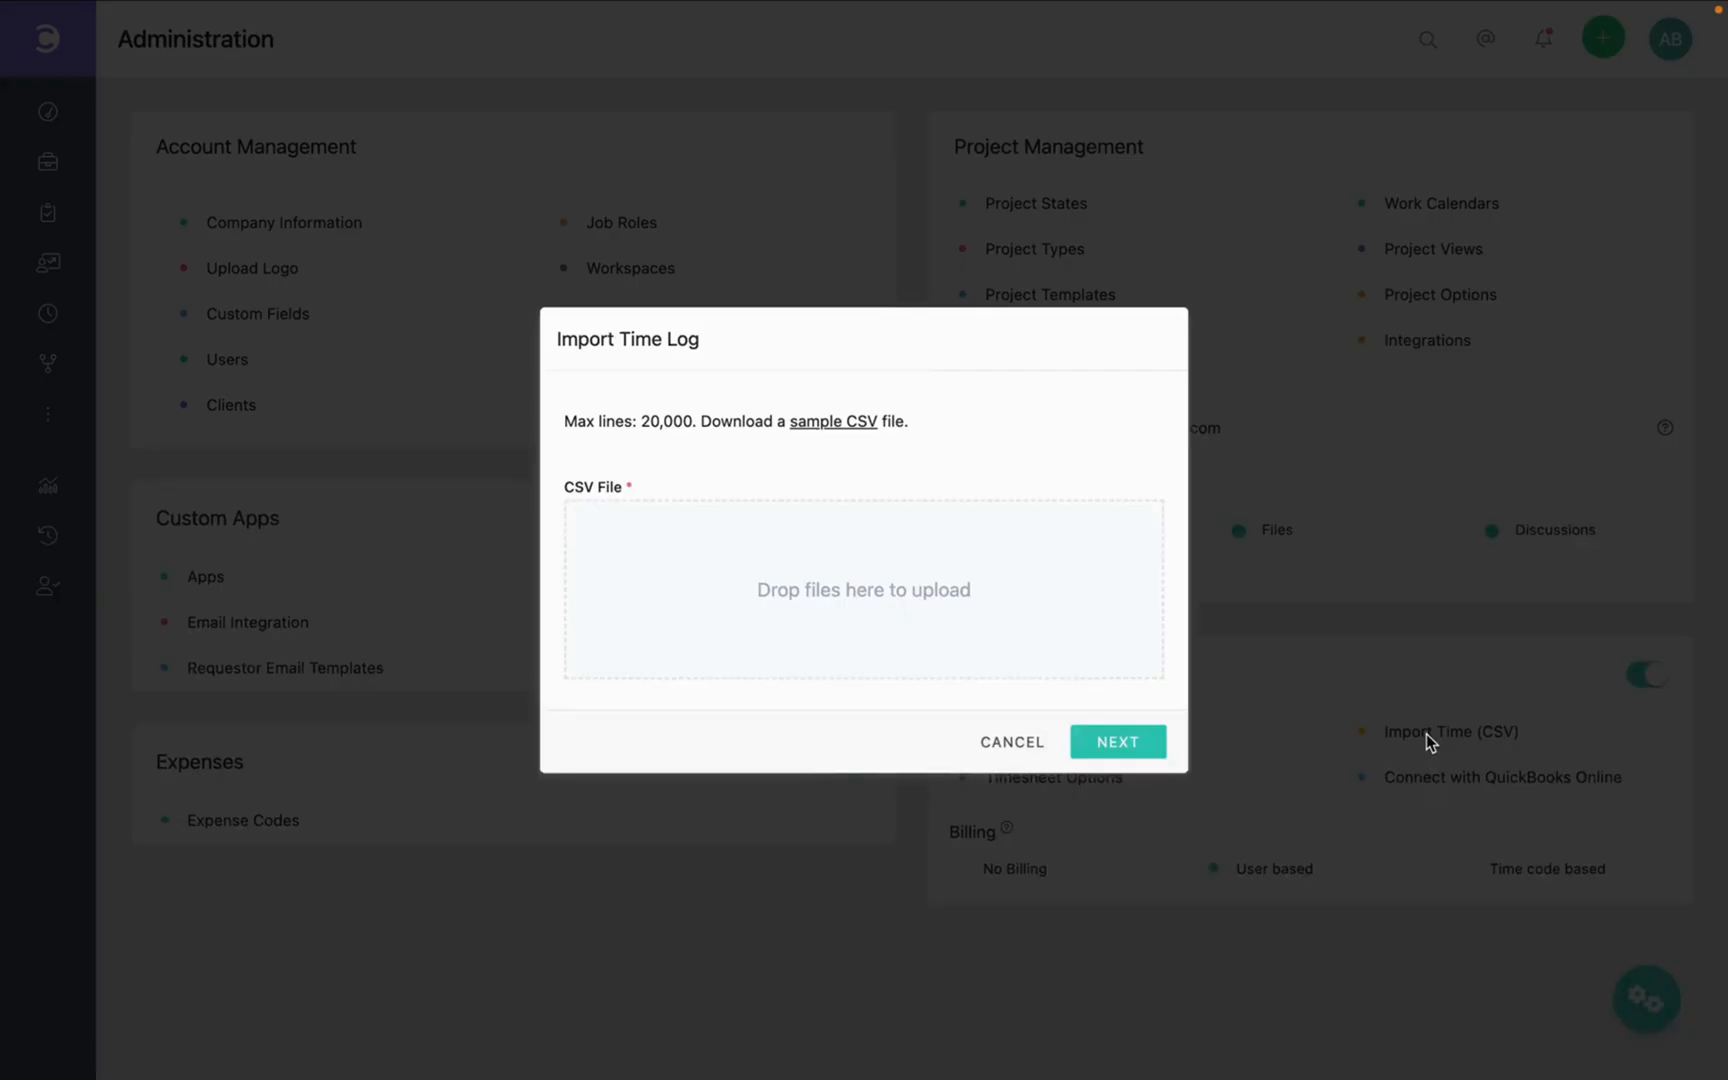
mouse_move(831, 449)
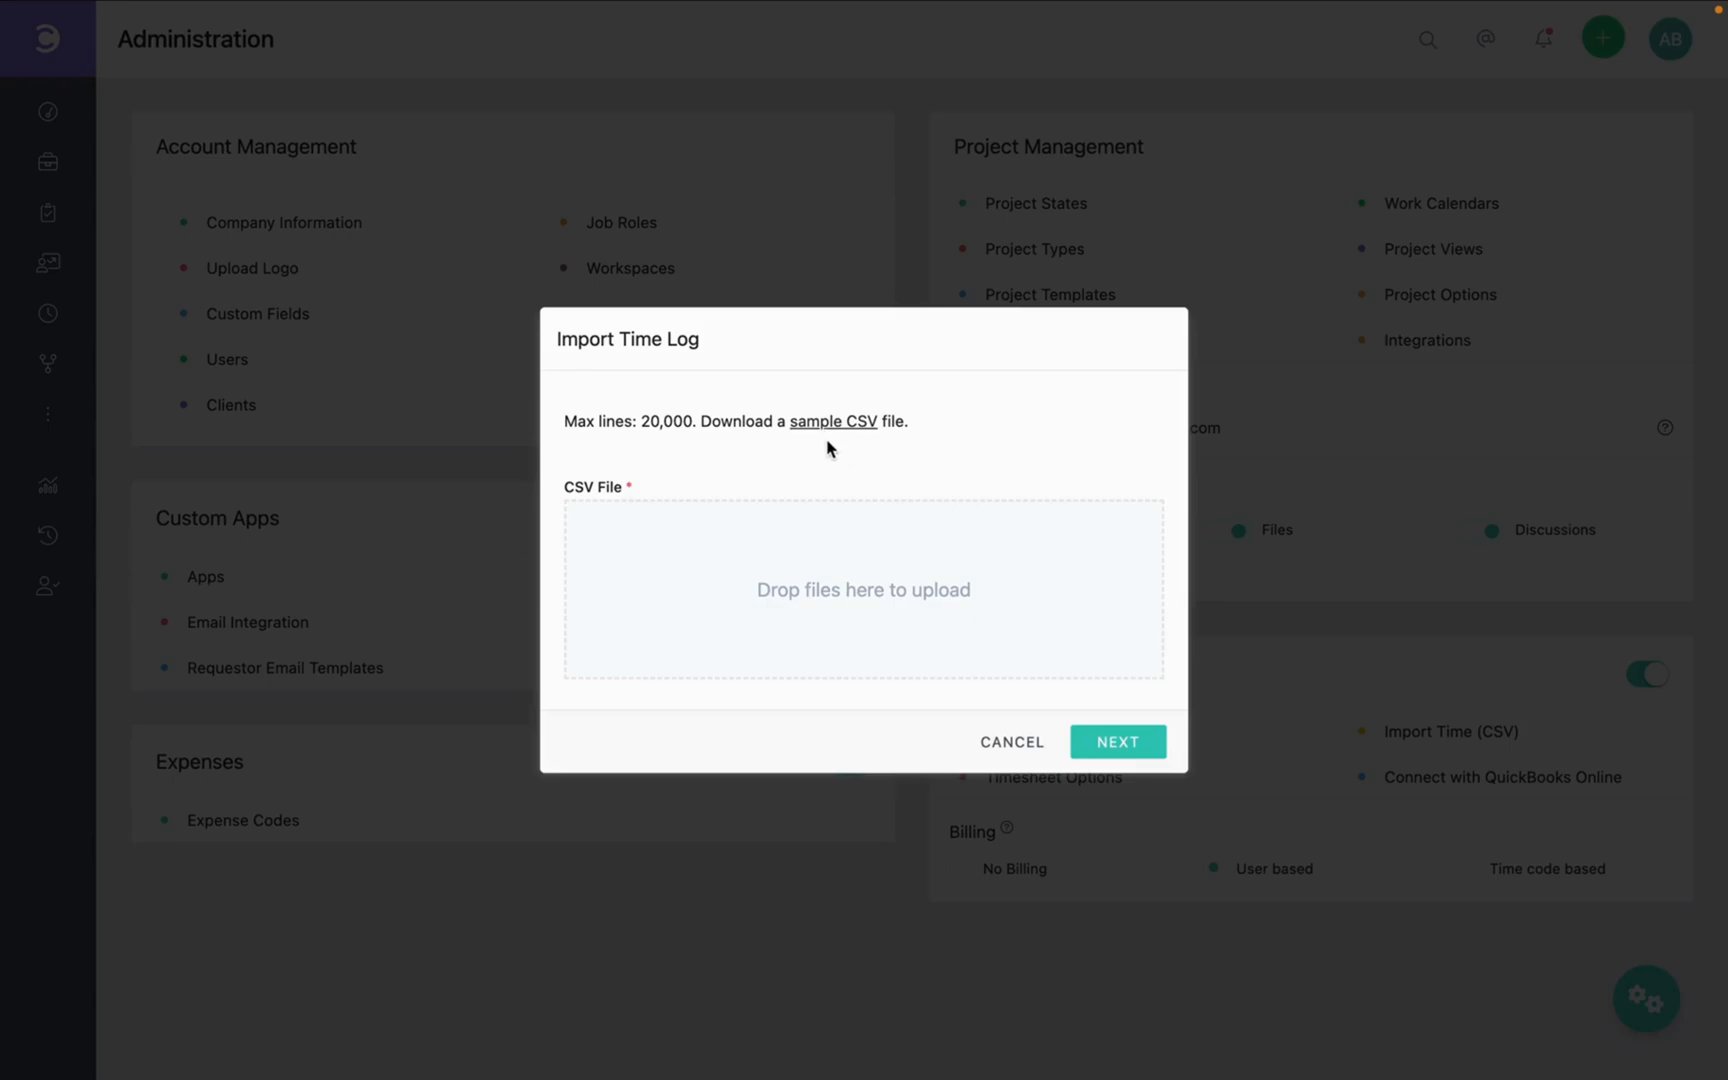
mouse_move(842, 581)
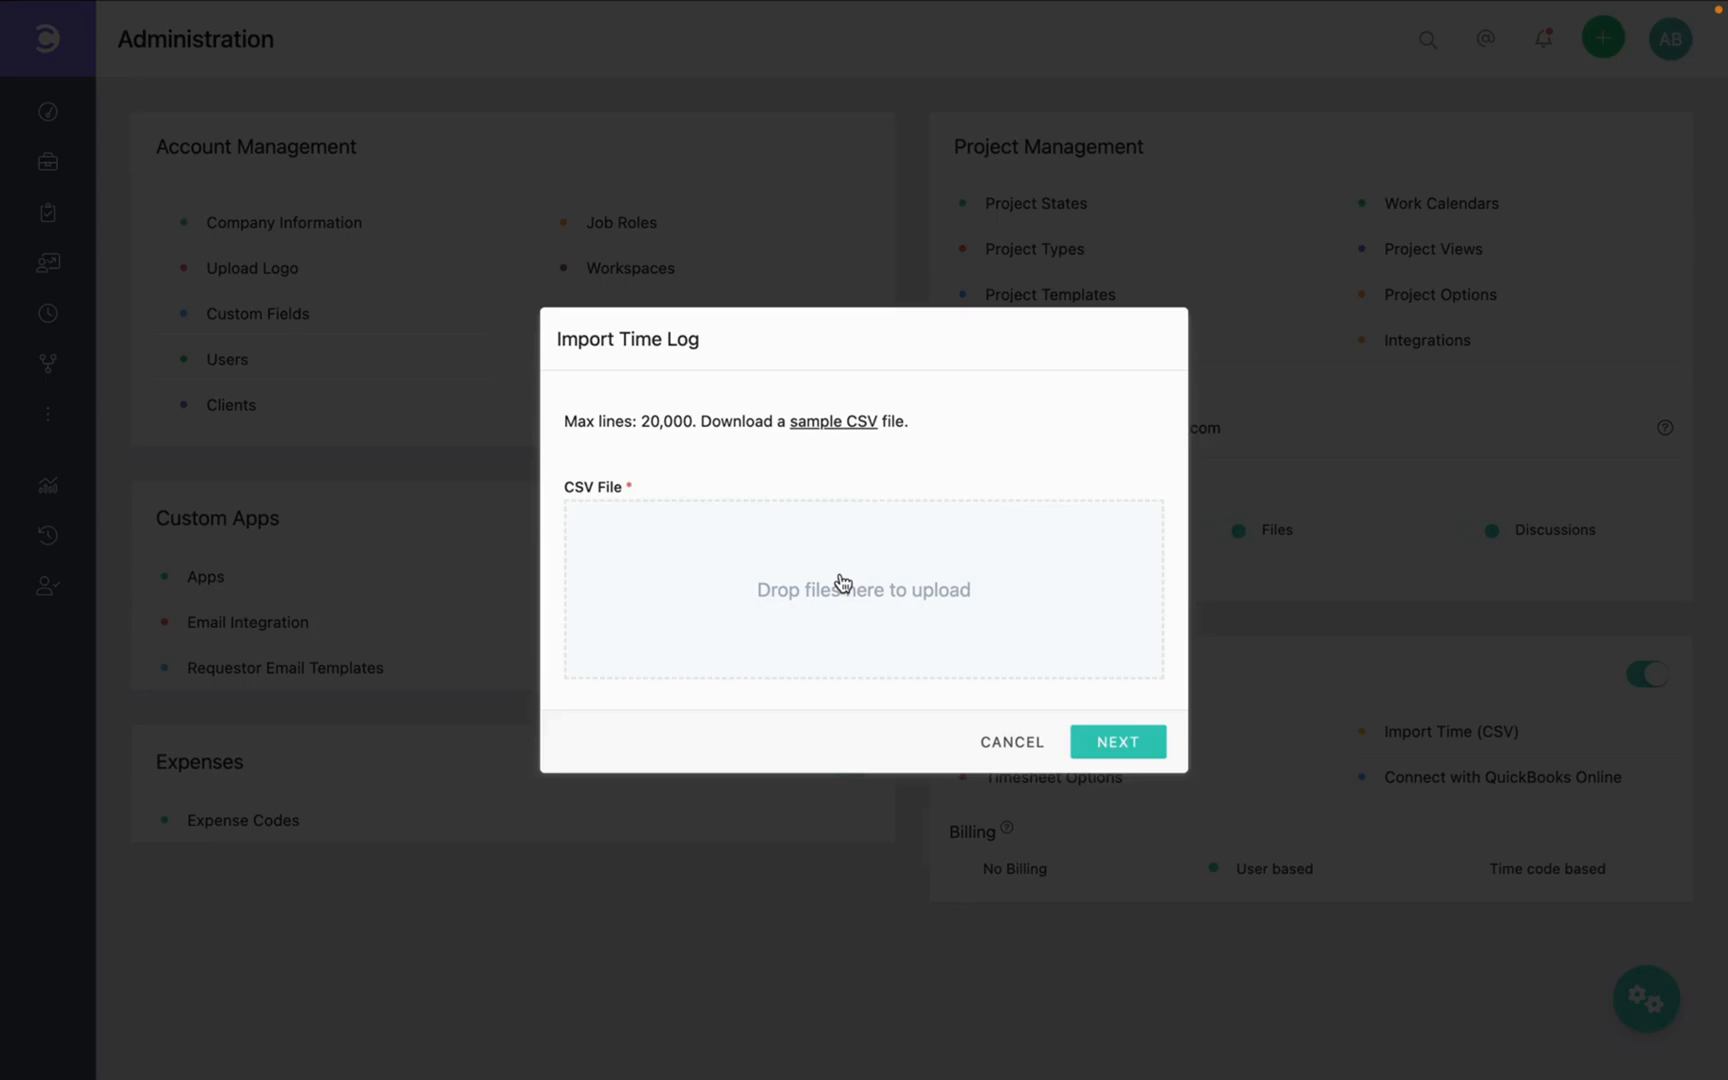
left_click(863, 590)
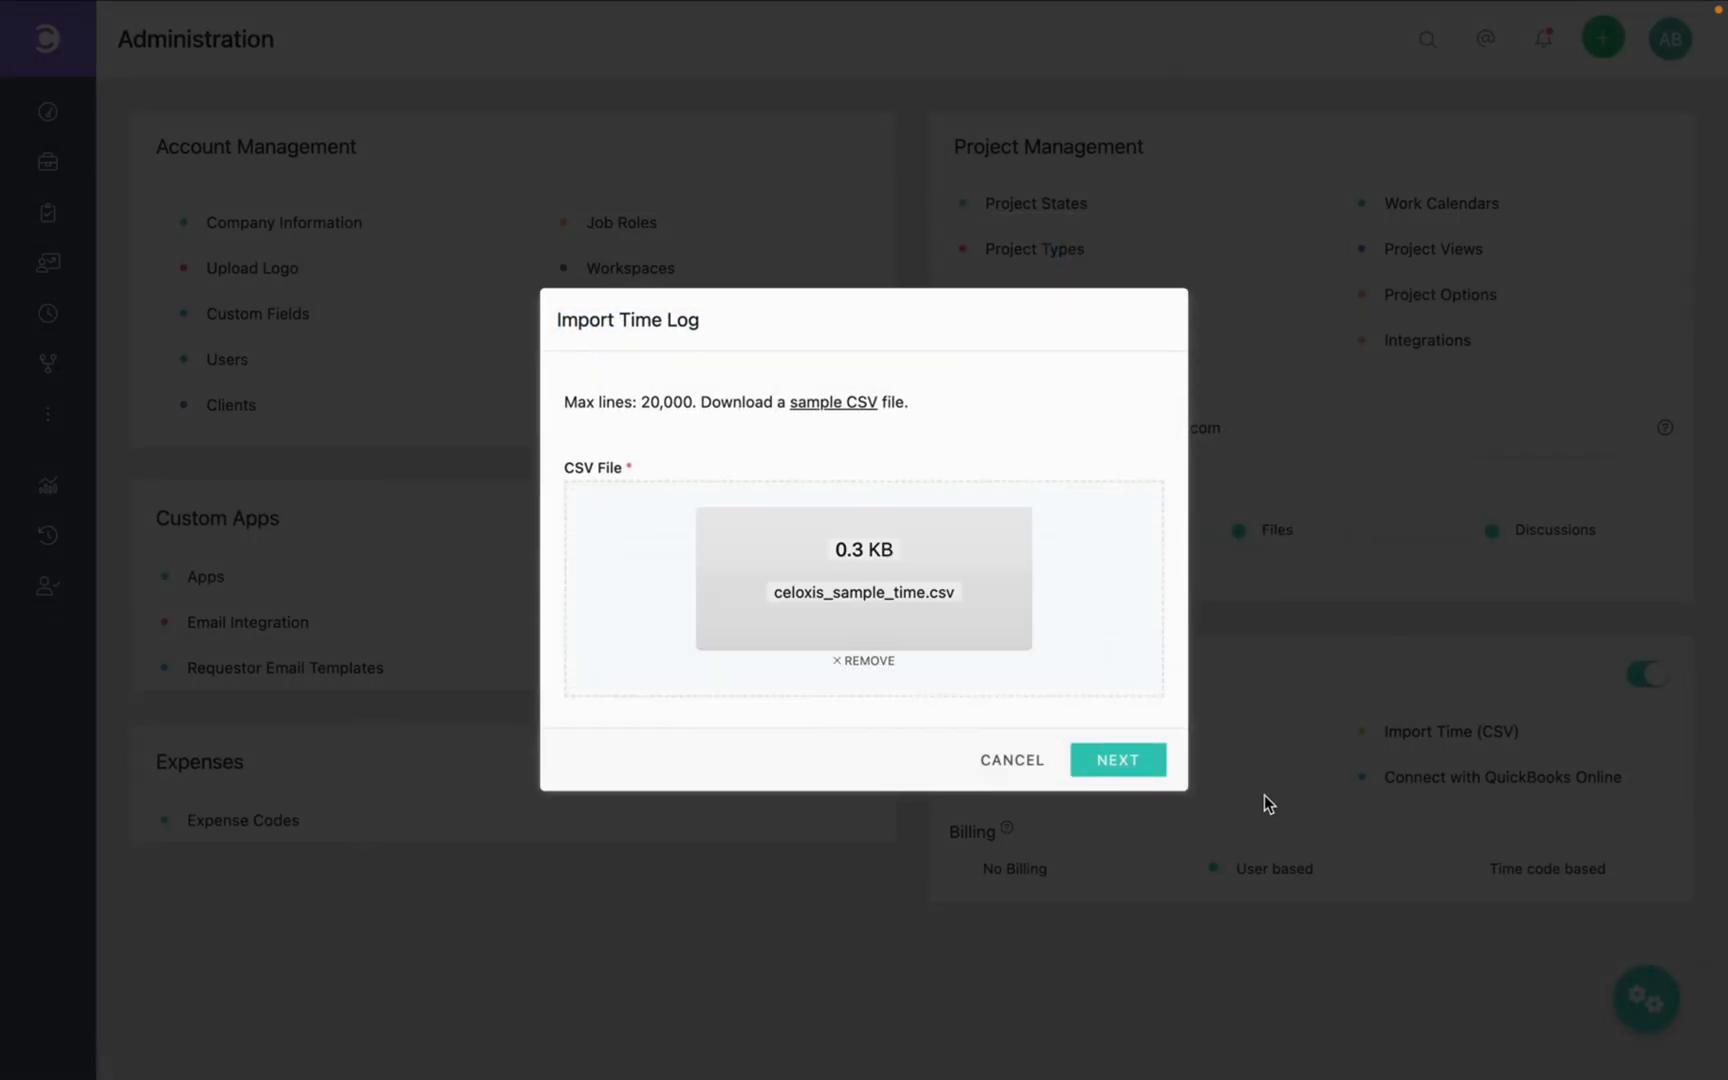
Finish the import using the default field mapping with one top row skipped
left_click(1117, 759)
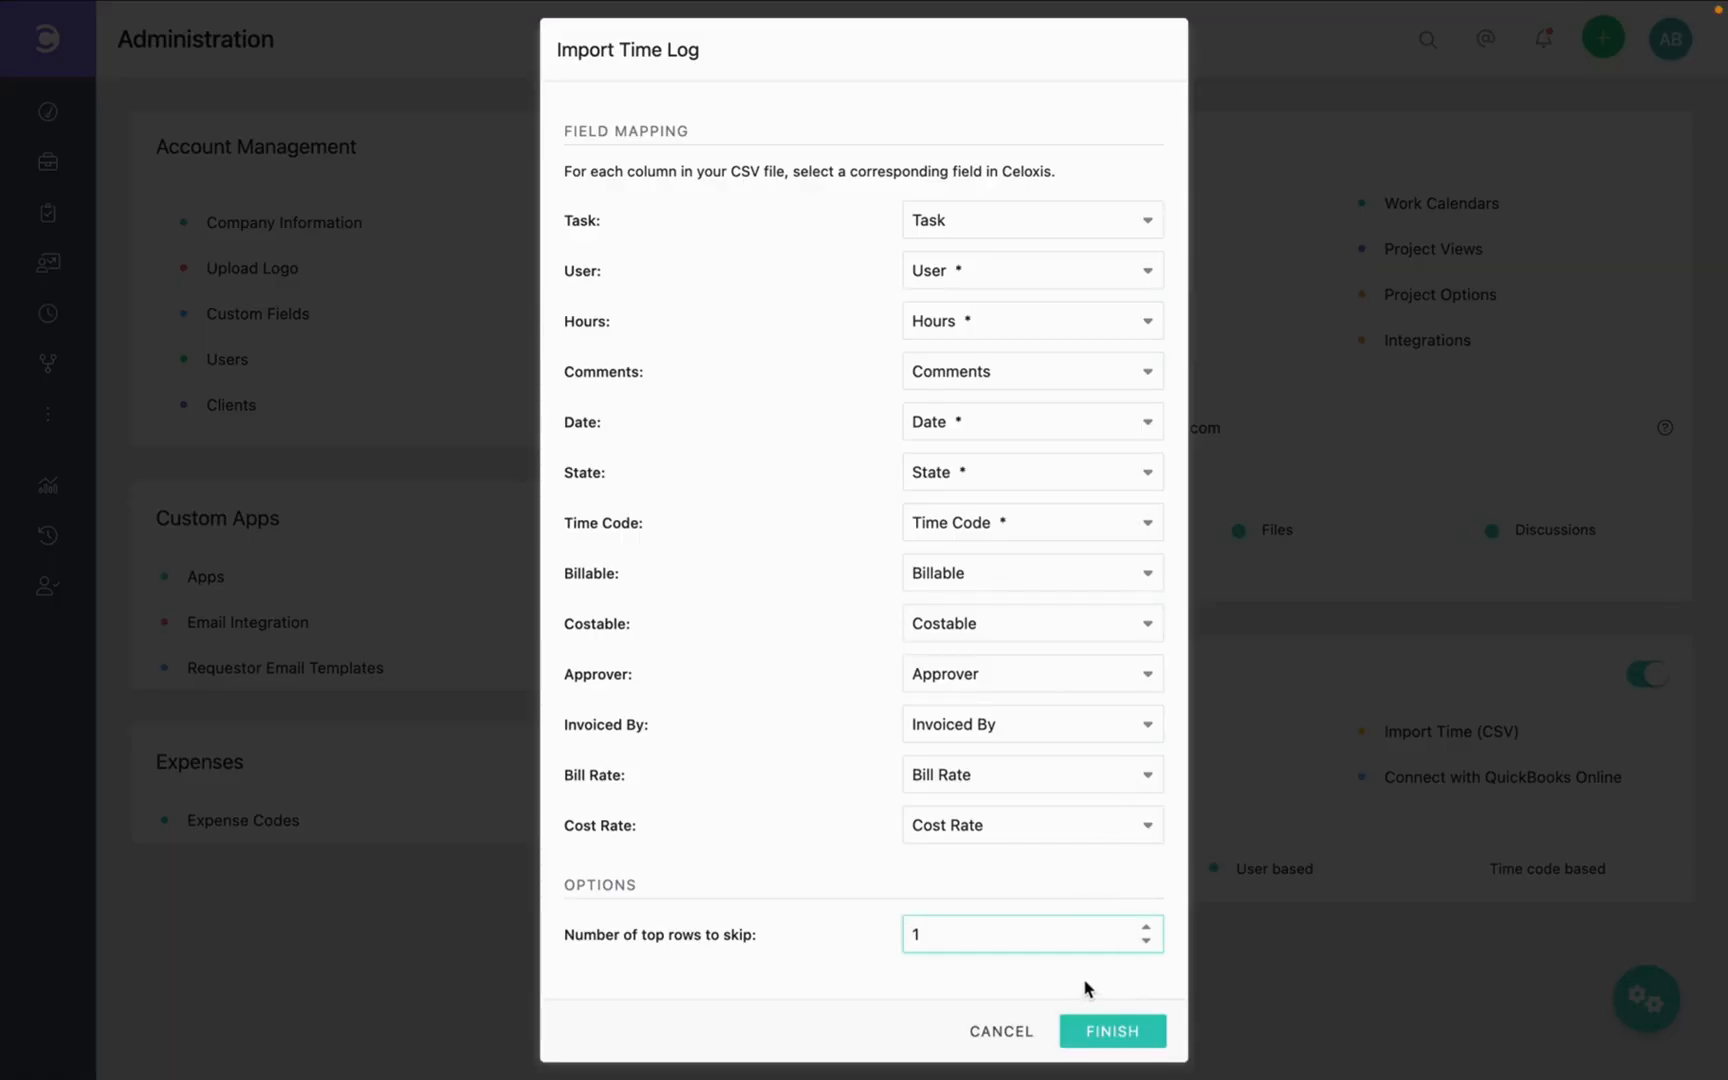
mouse_move(1070, 982)
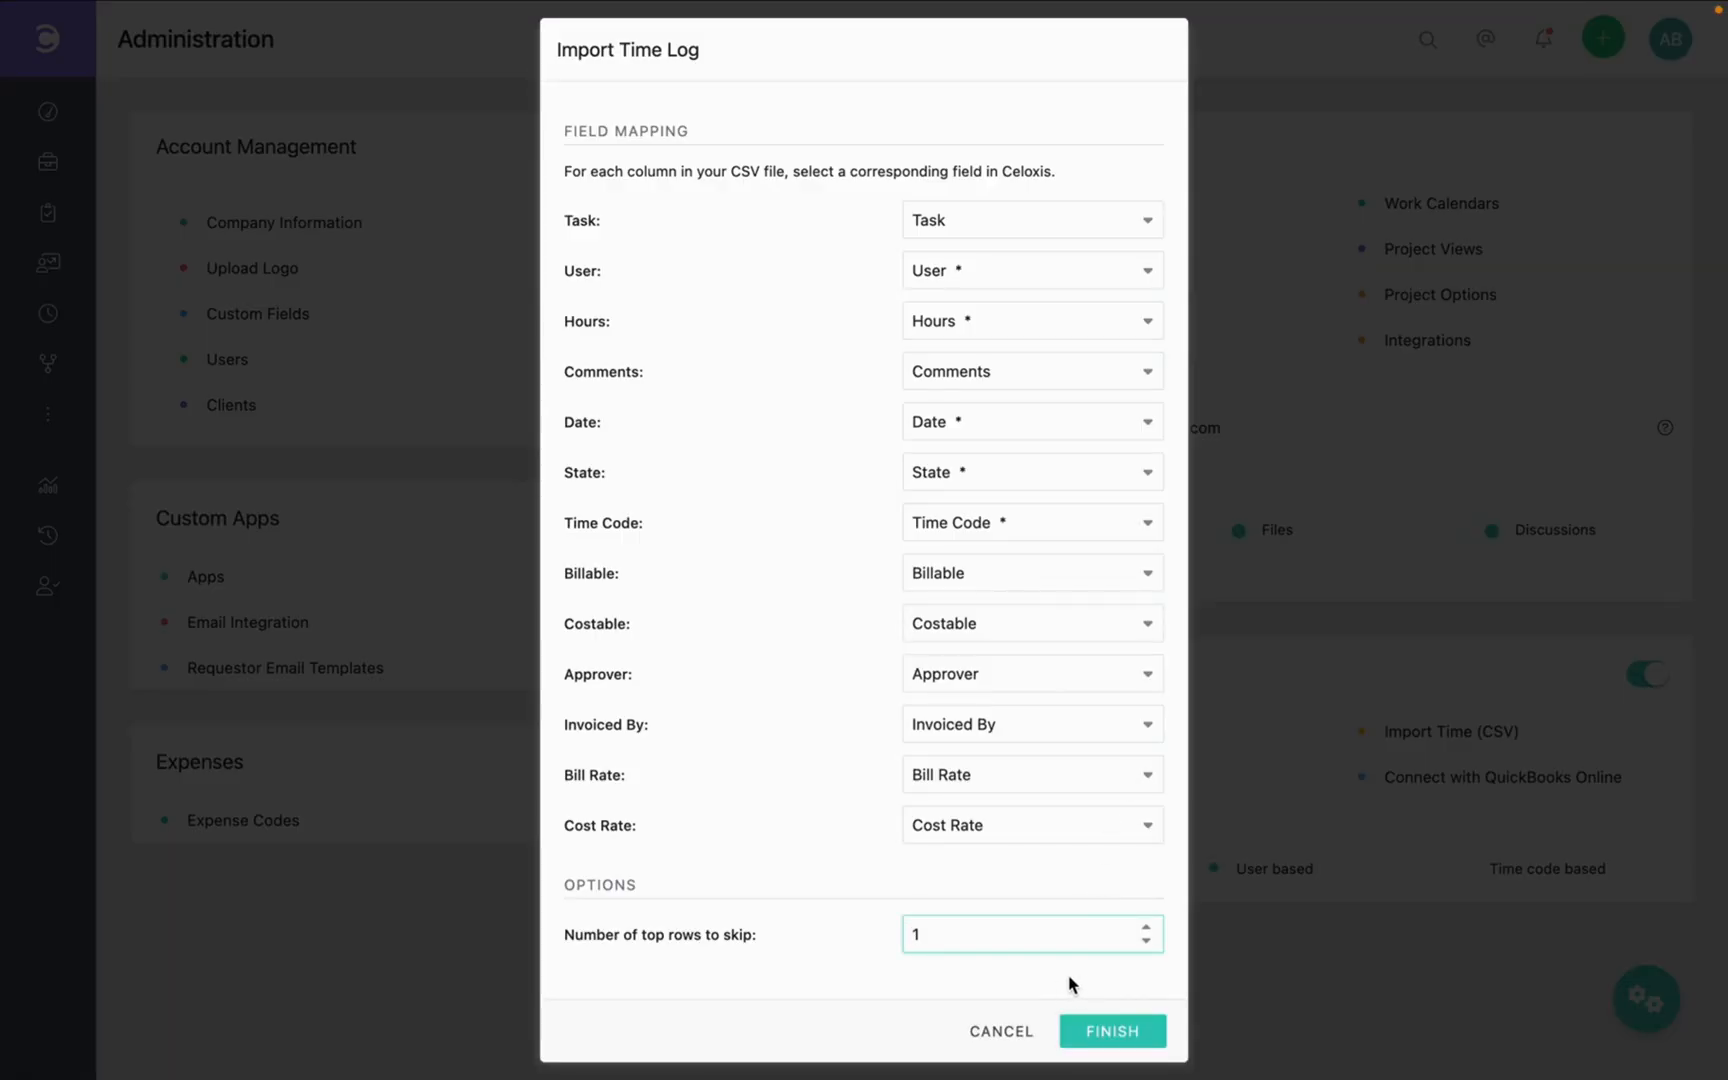
left_click(1112, 1031)
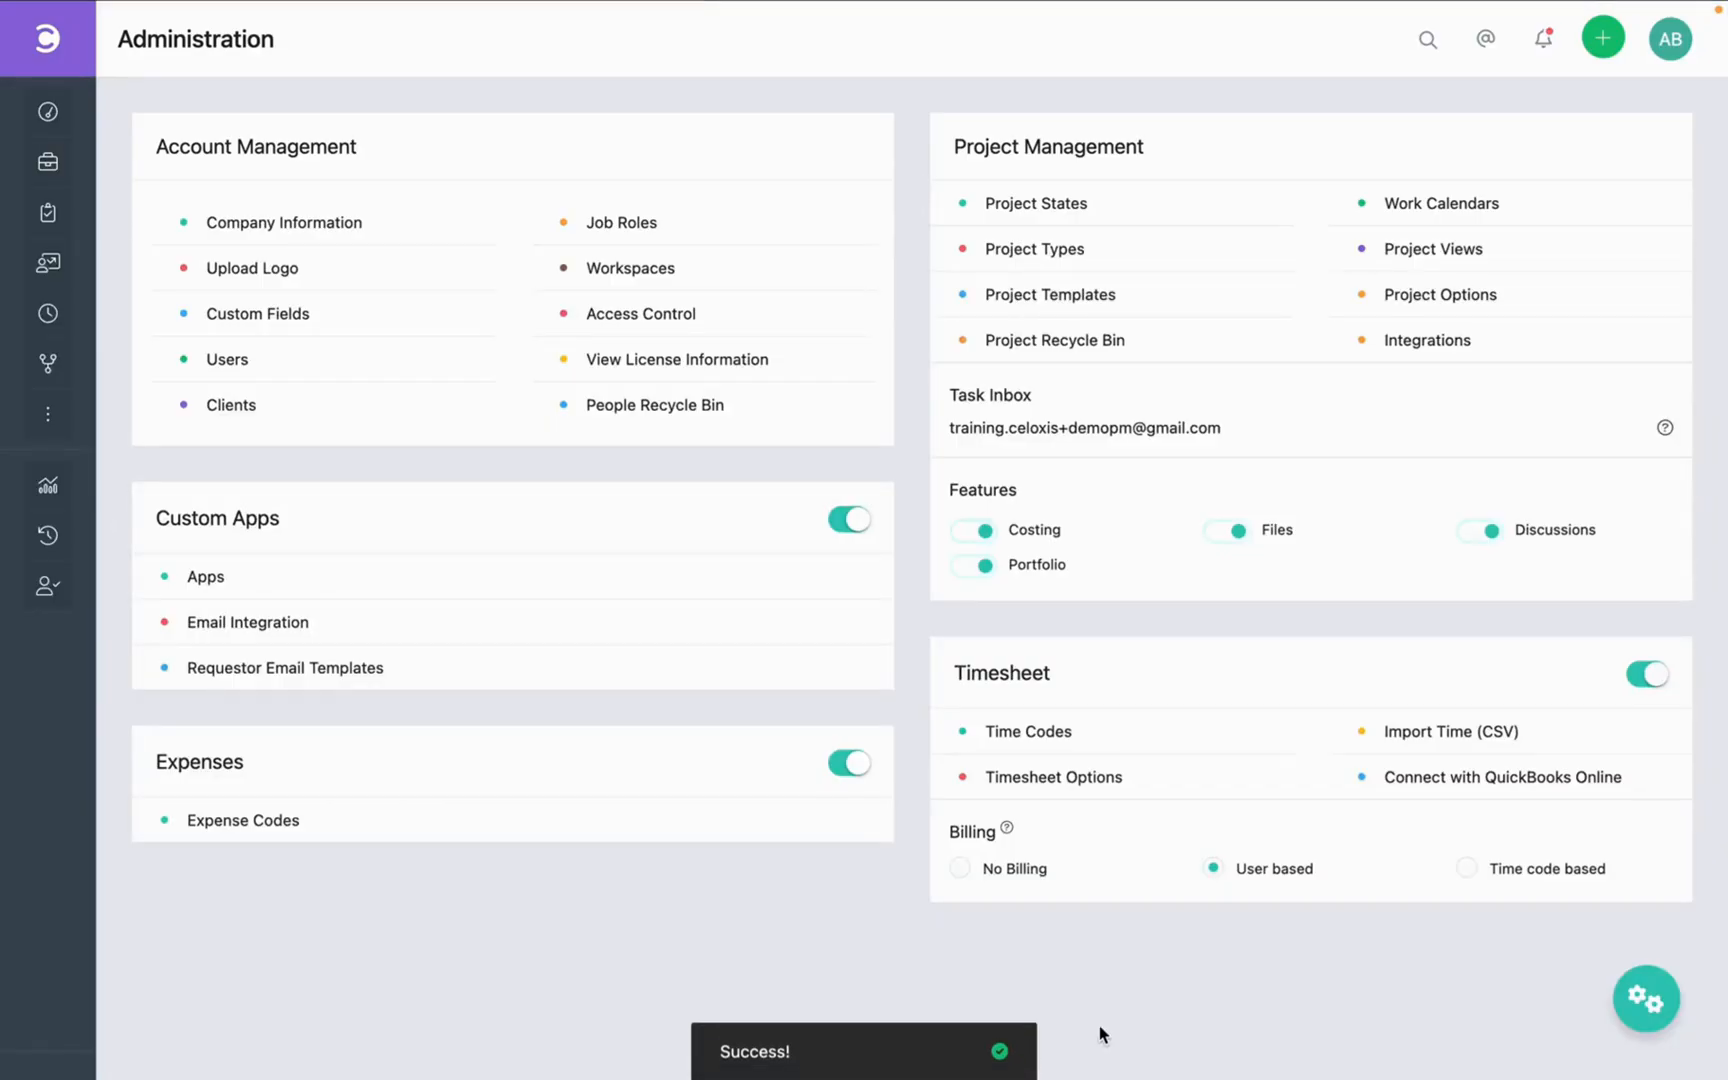
mouse_move(47, 113)
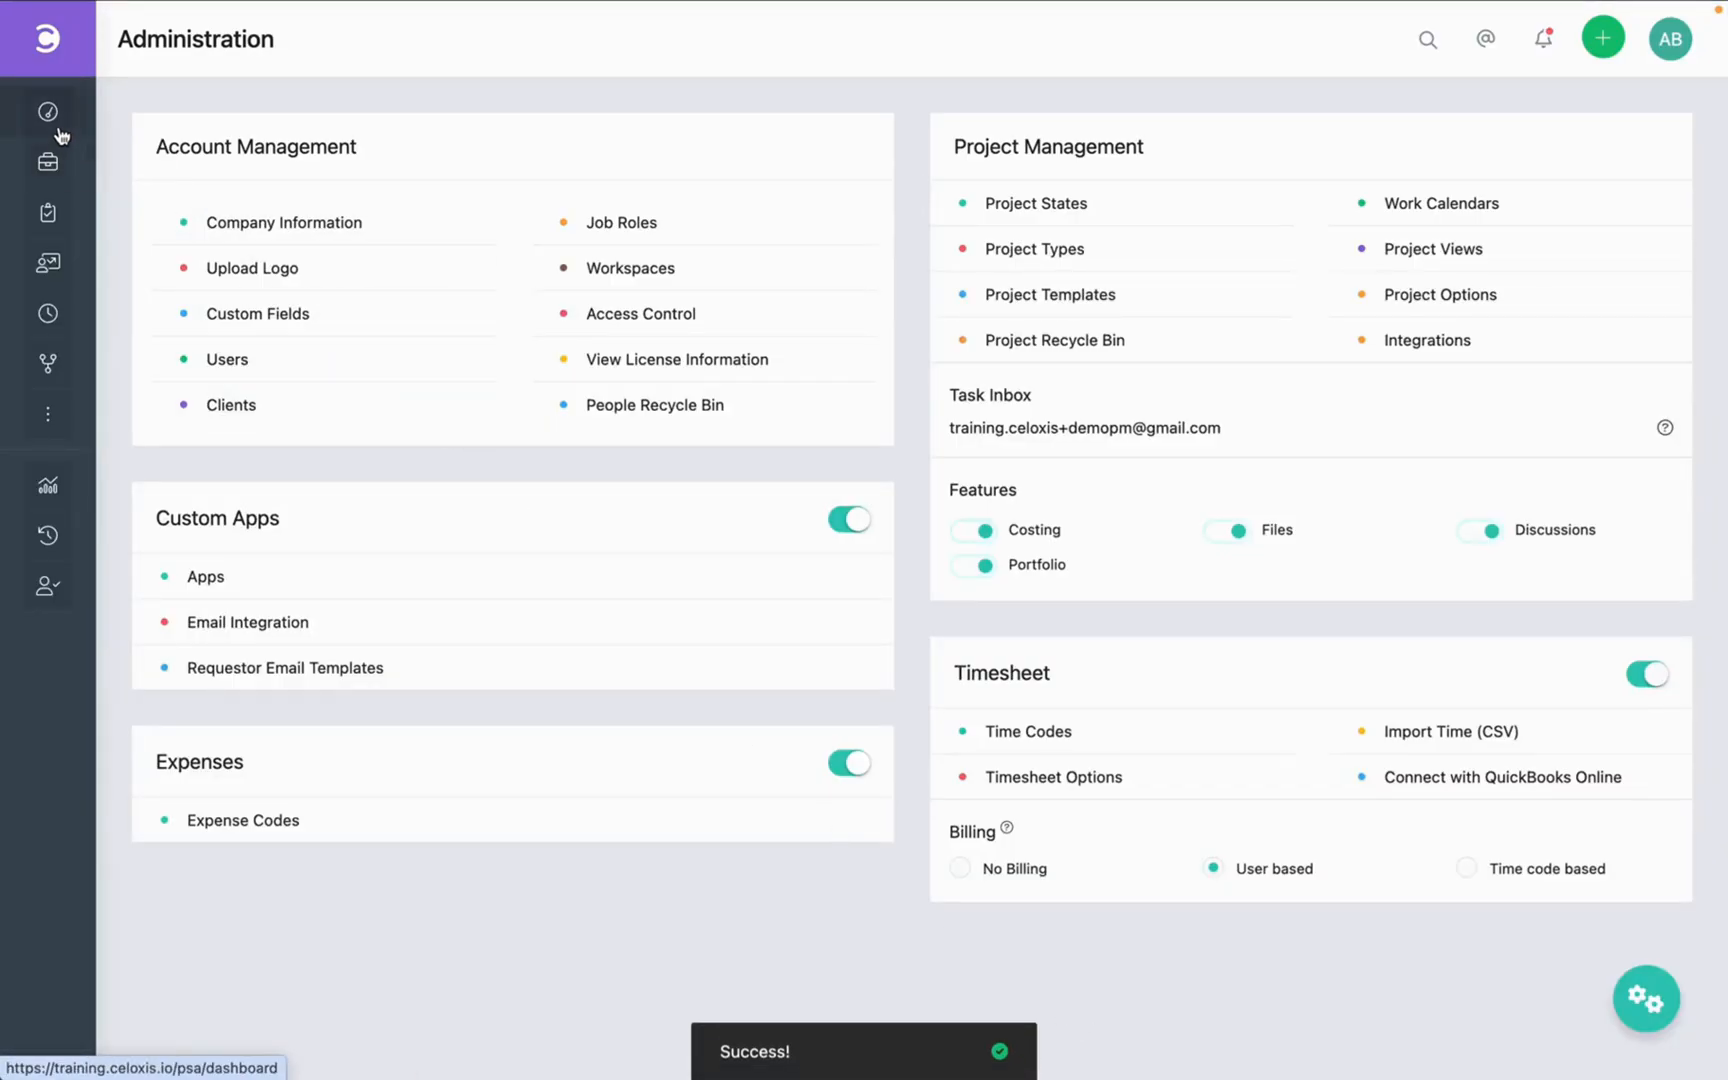
Open Test Project from the dashboard and start its Import Time Entry (CSV)
left_click(47, 112)
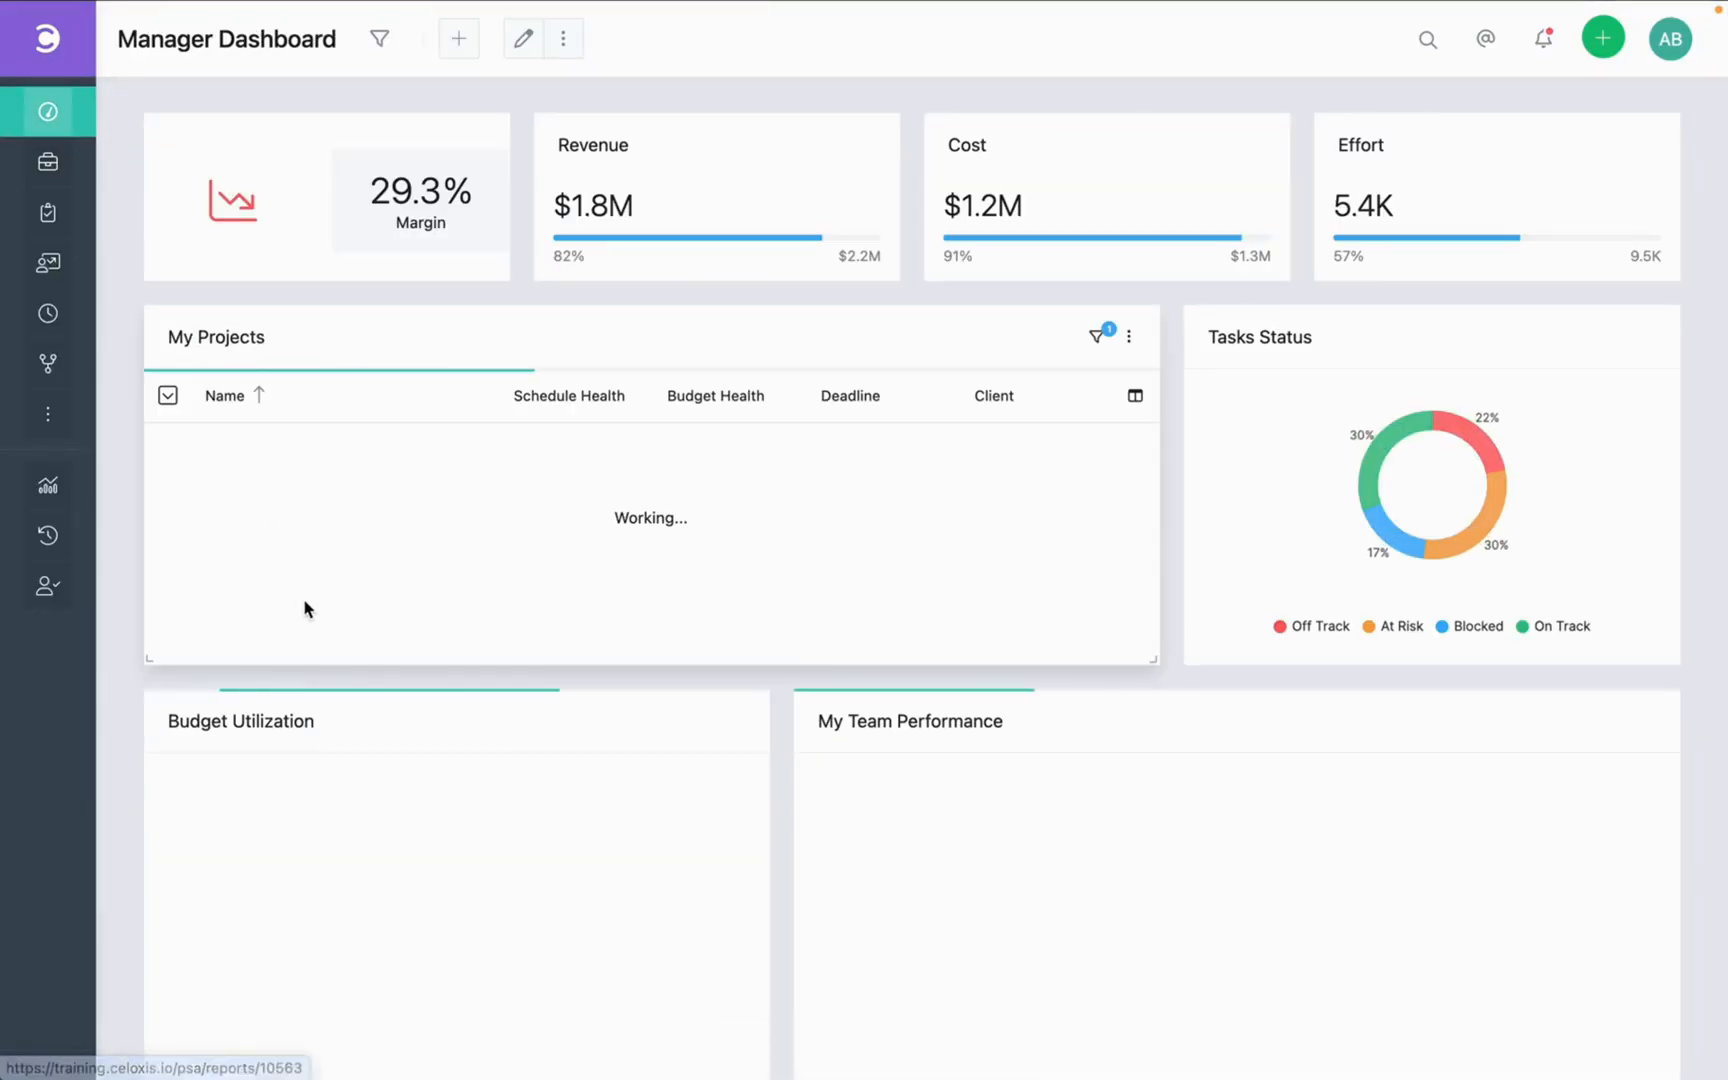
left_click(248, 582)
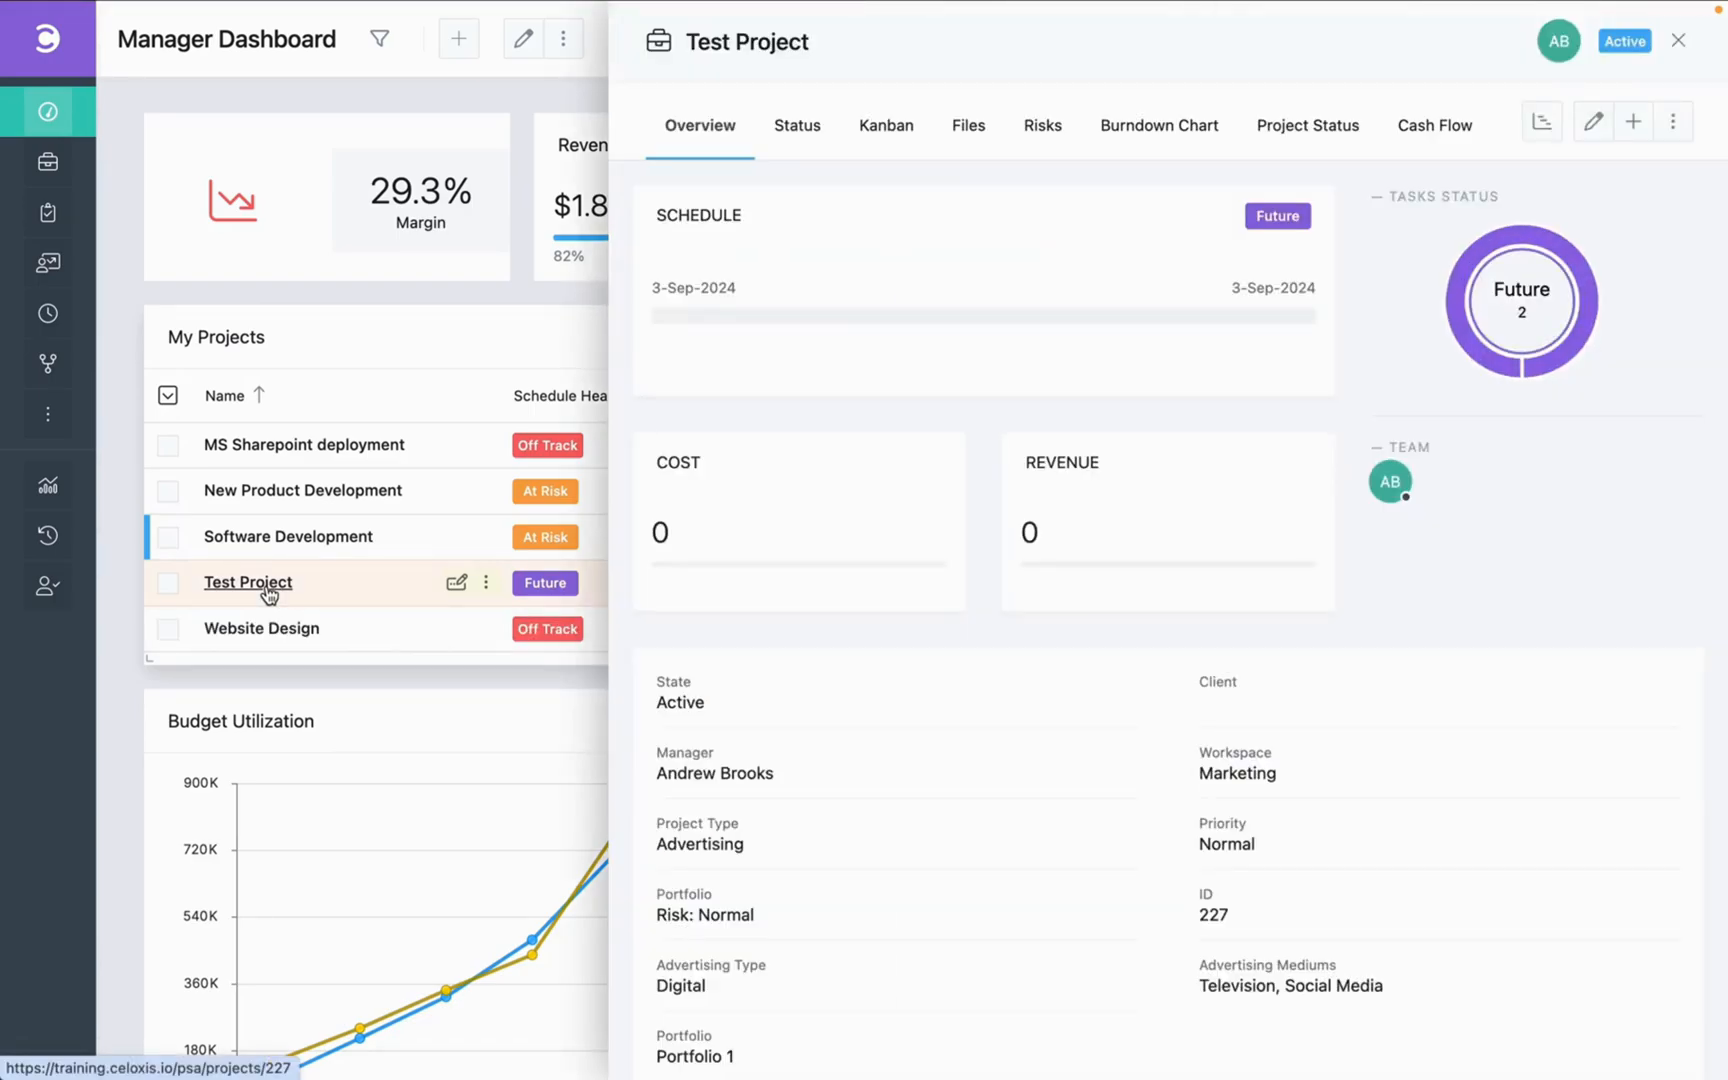
mouse_move(1673, 123)
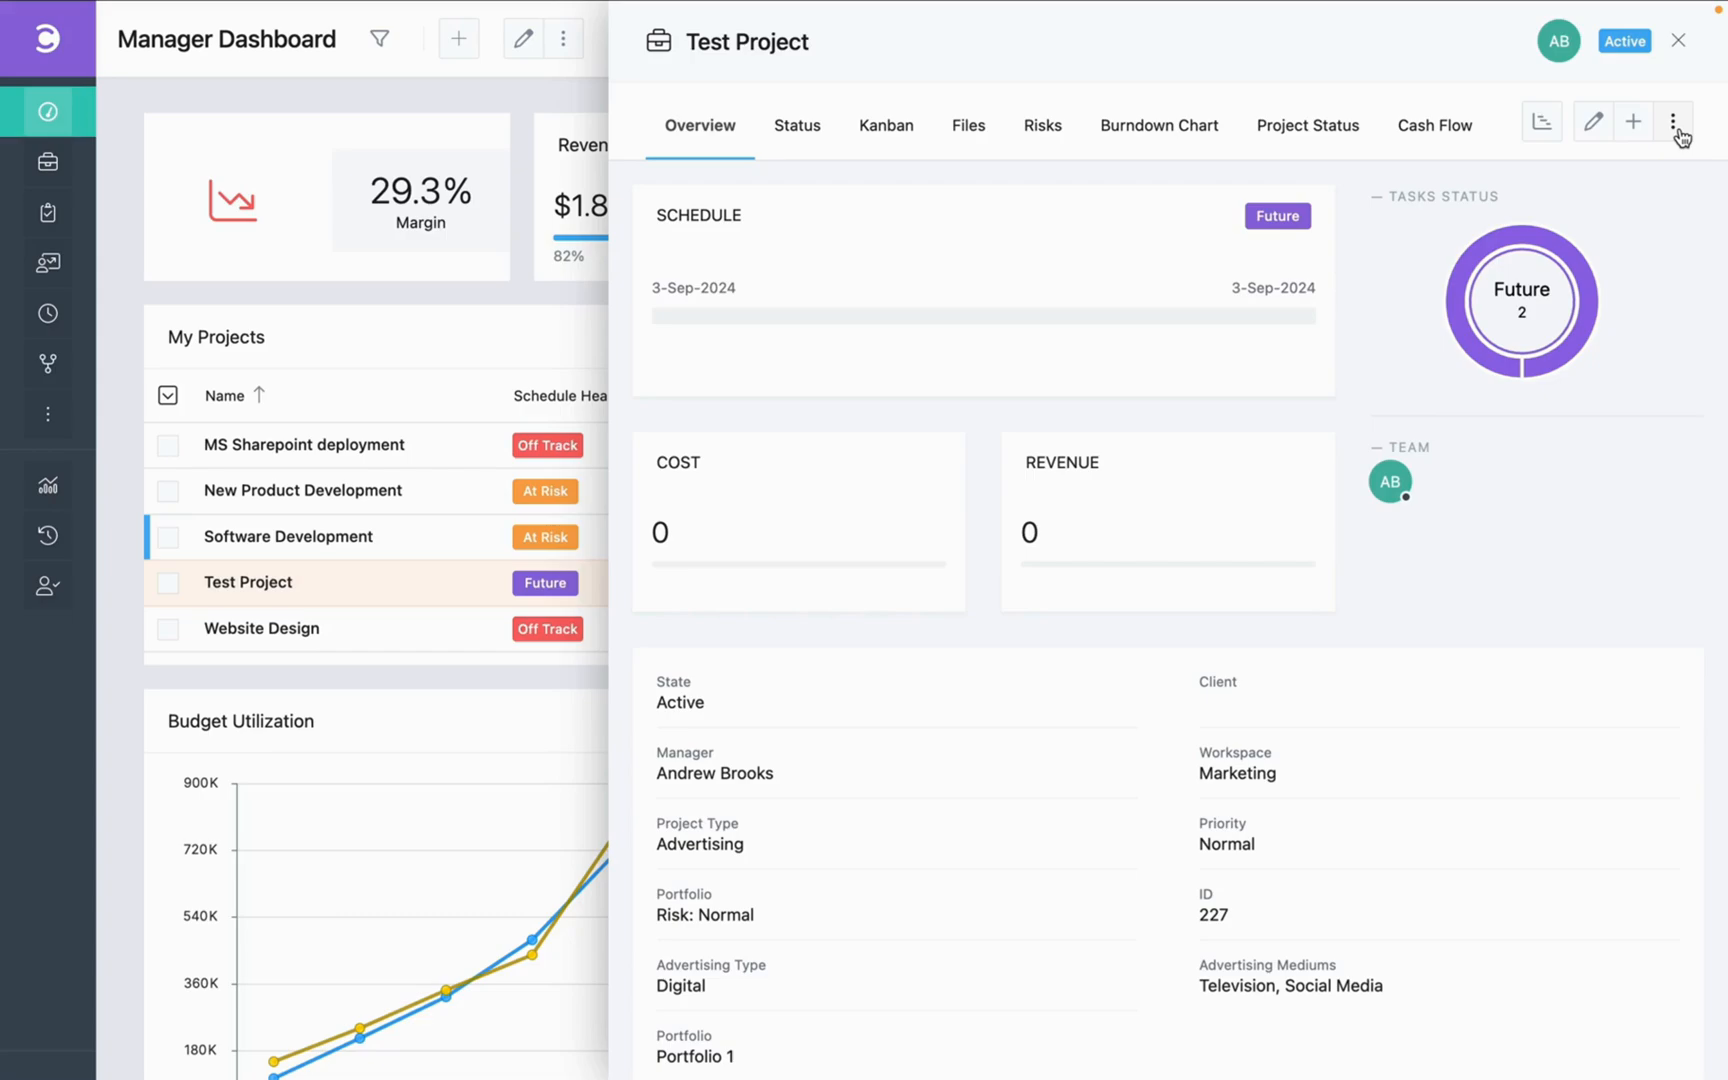
left_click(1673, 122)
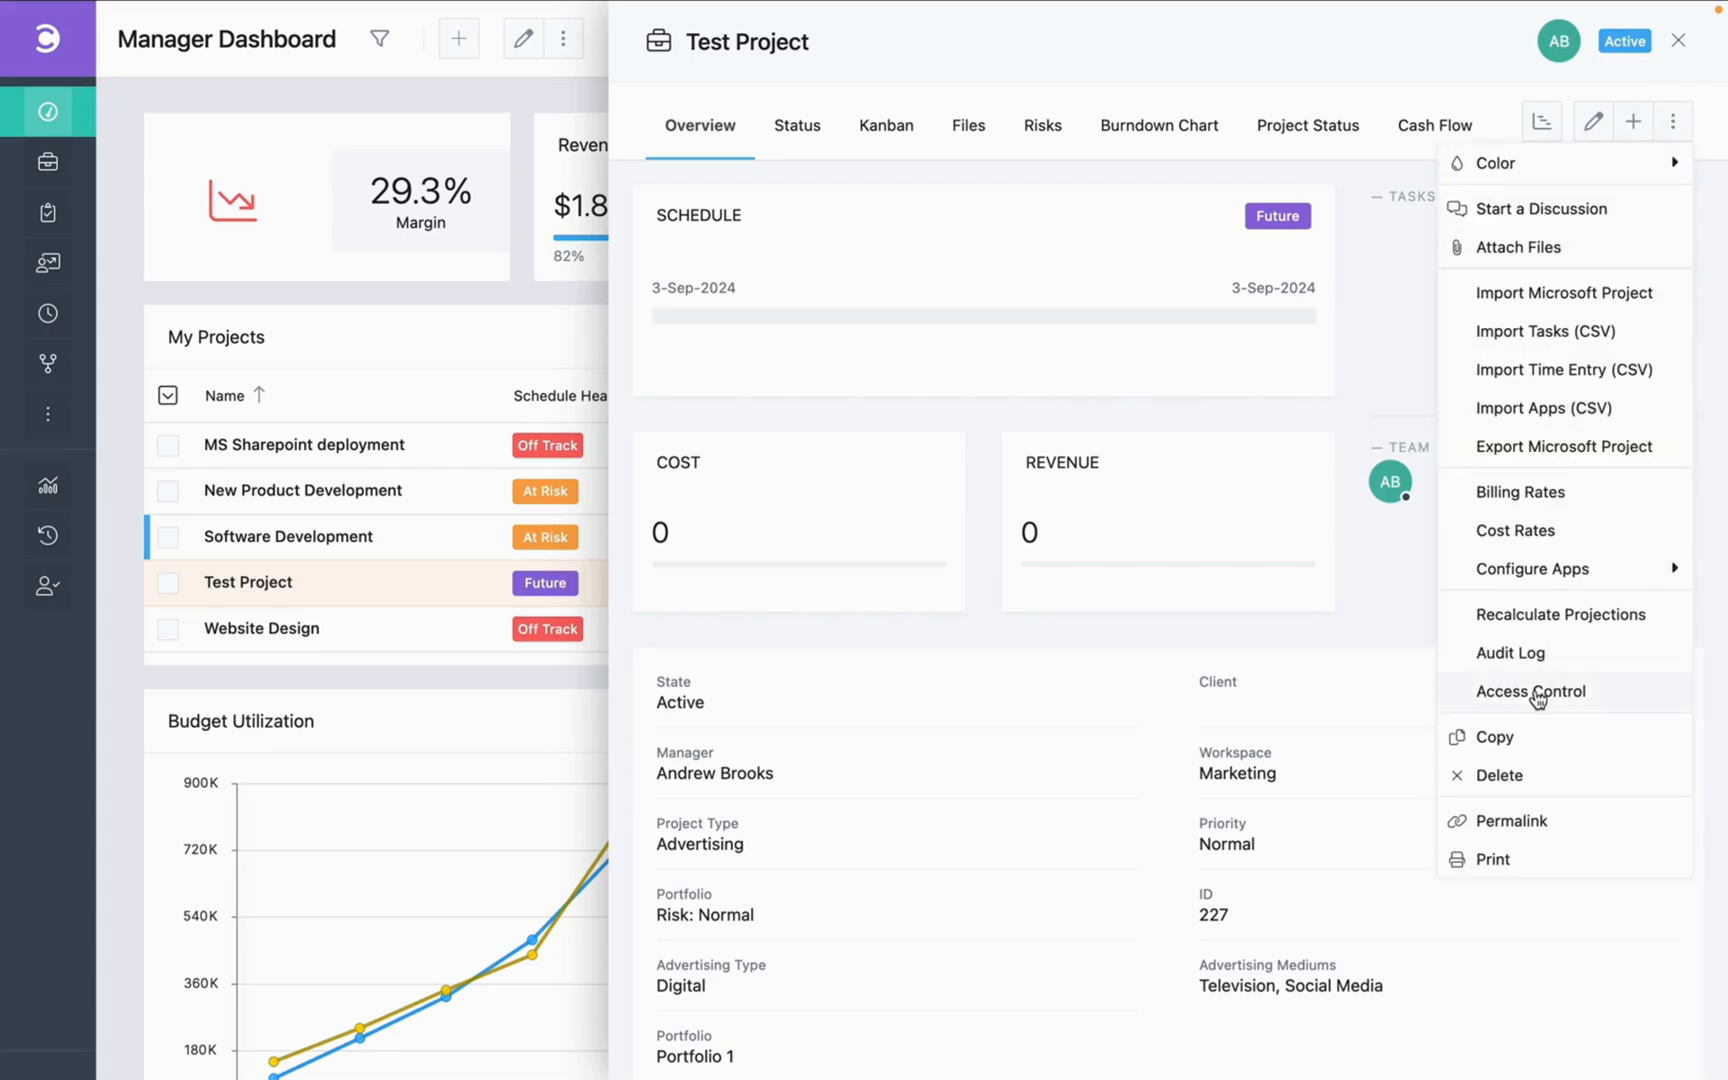
left_click(1564, 370)
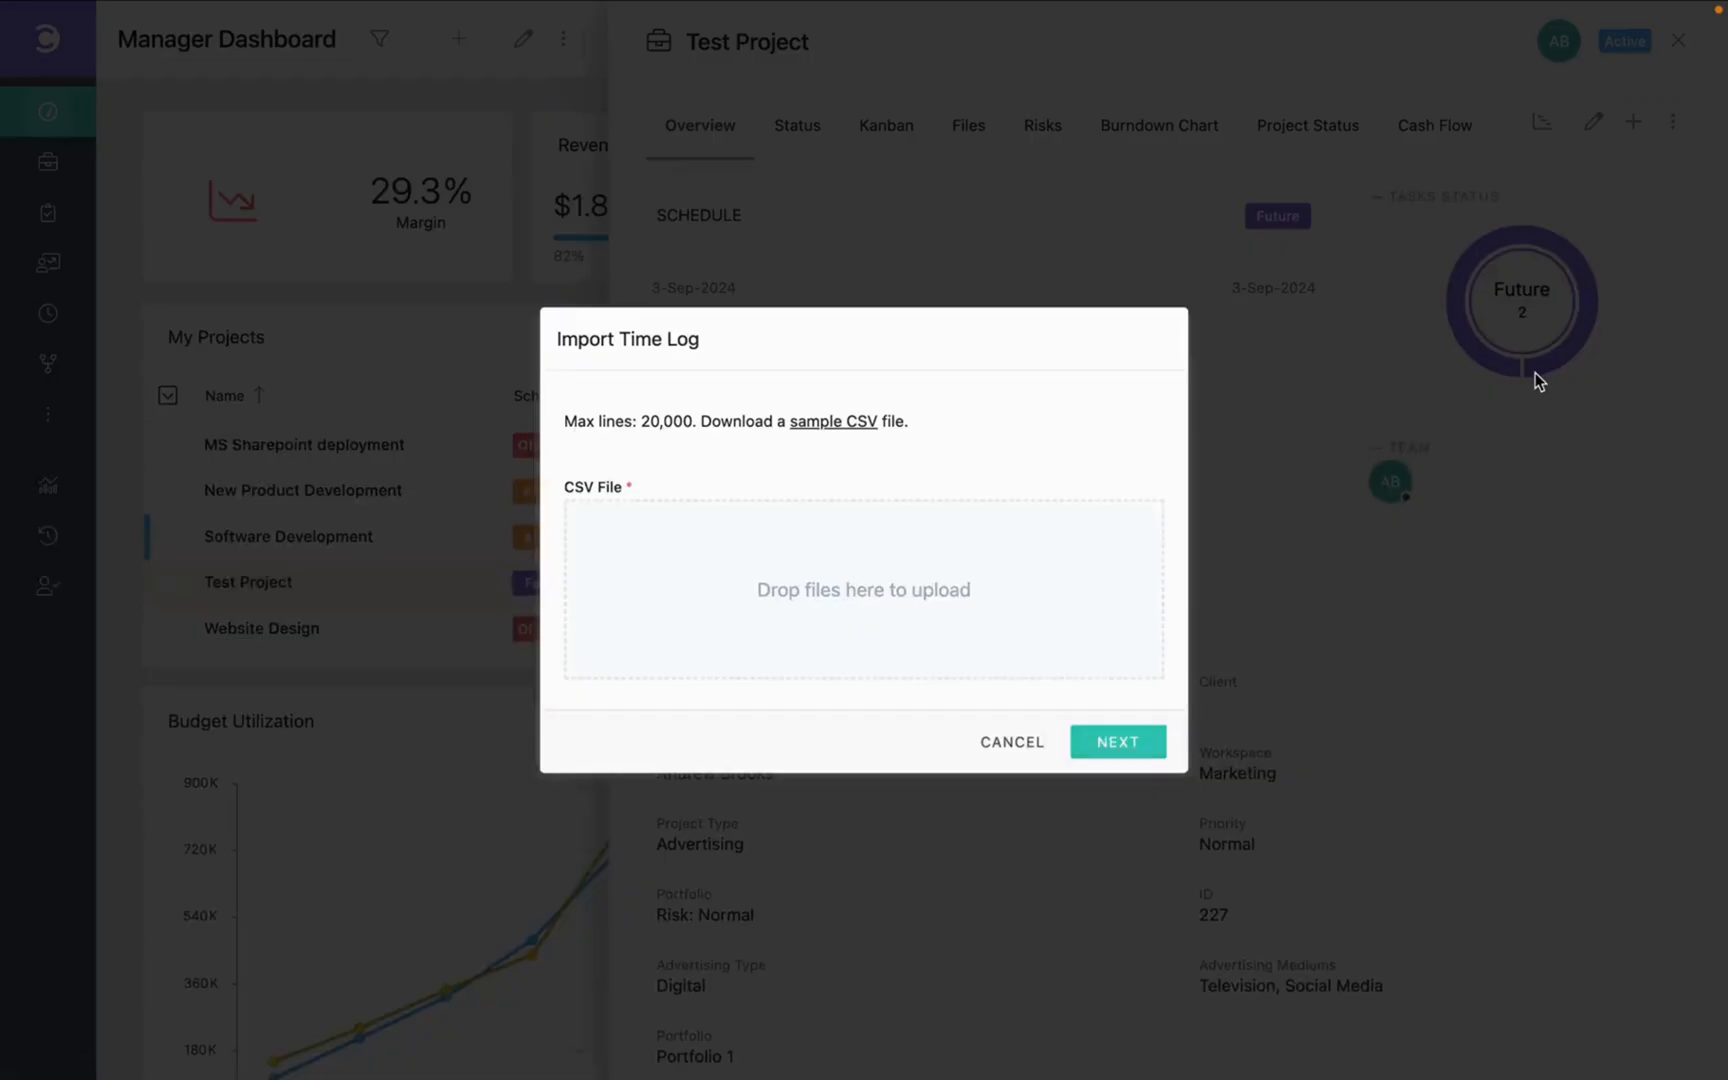